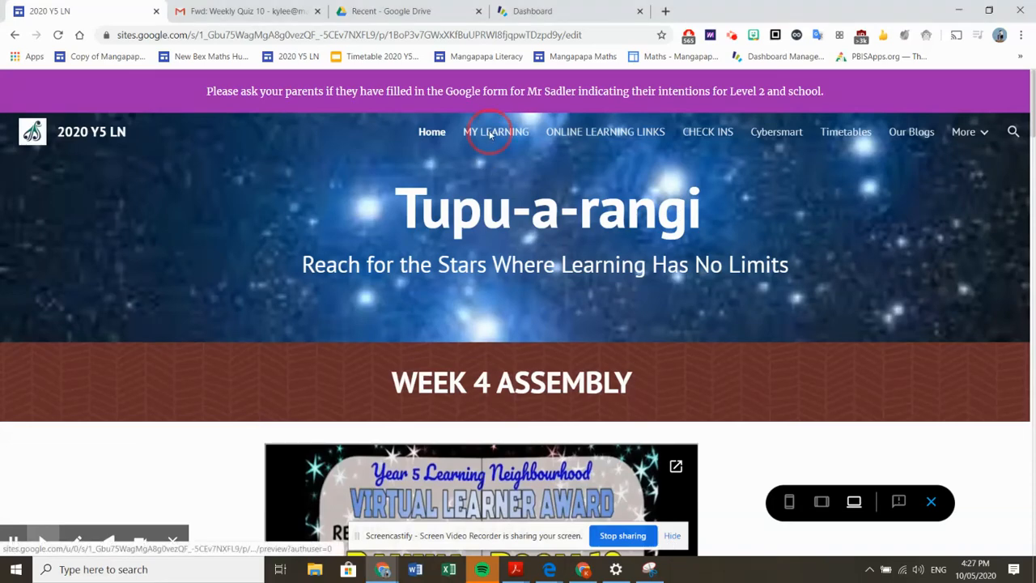
Step: Go to the MY LEARNING class reading page and reach Activity 2 - Weekly Quiz
{"action": "left_click", "coordinate": [496, 132]}
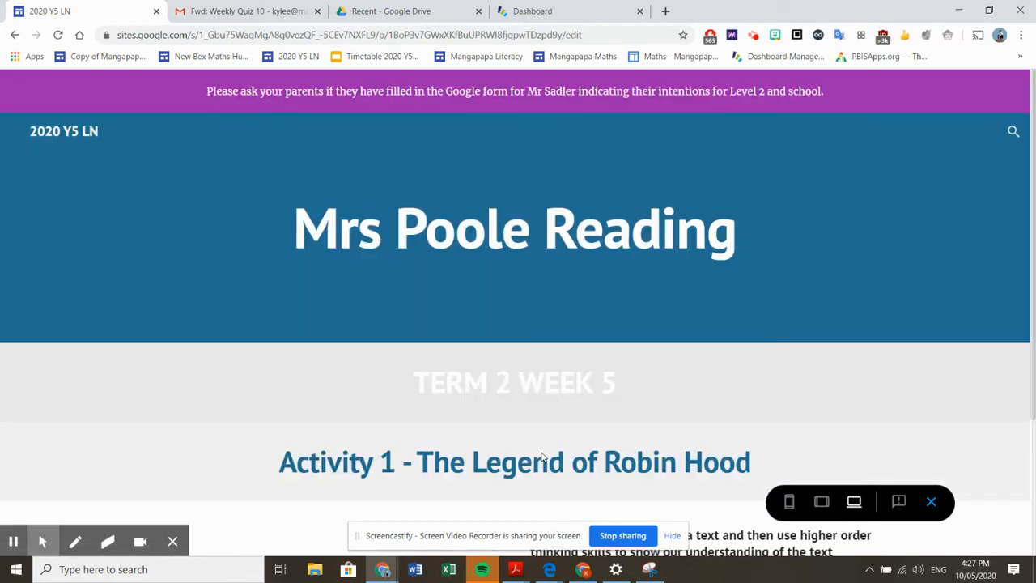
{"action": "scroll", "scroll_direction": "down", "scroll_amount": 3}
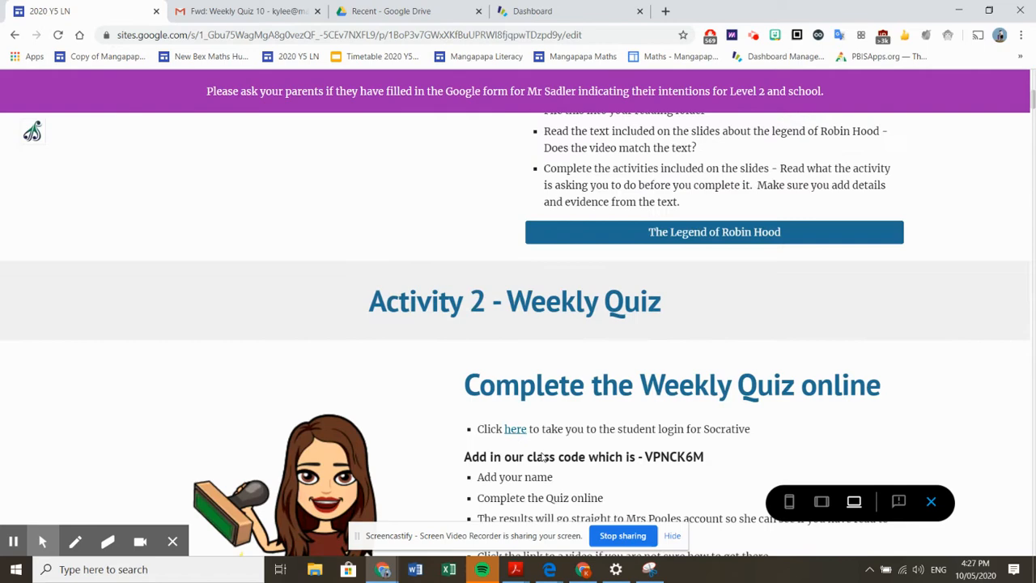
{"action": "scroll", "scroll_direction": "down", "scroll_amount": 3}
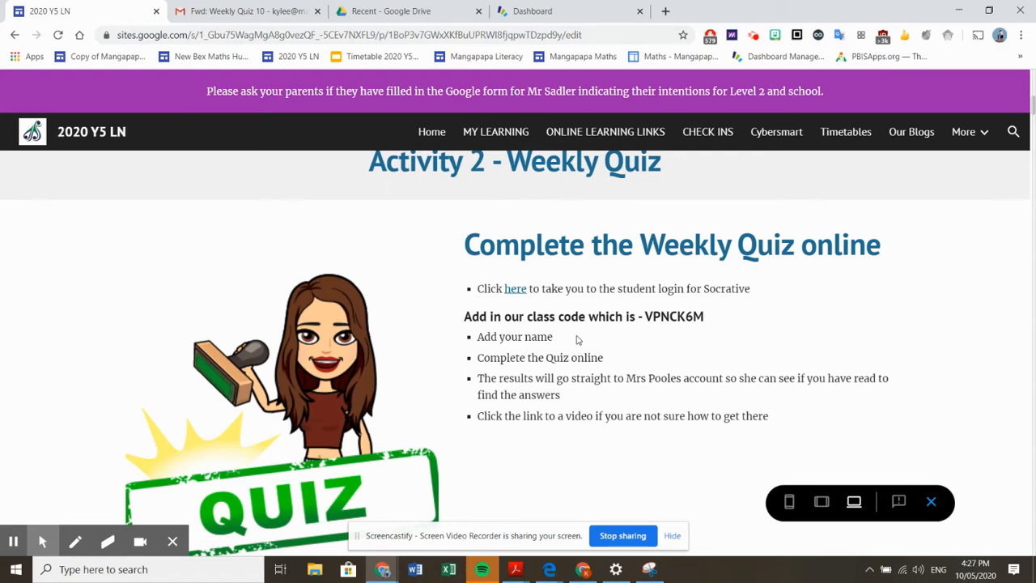
{"action": "scroll", "scroll_direction": "down", "scroll_amount": 3}
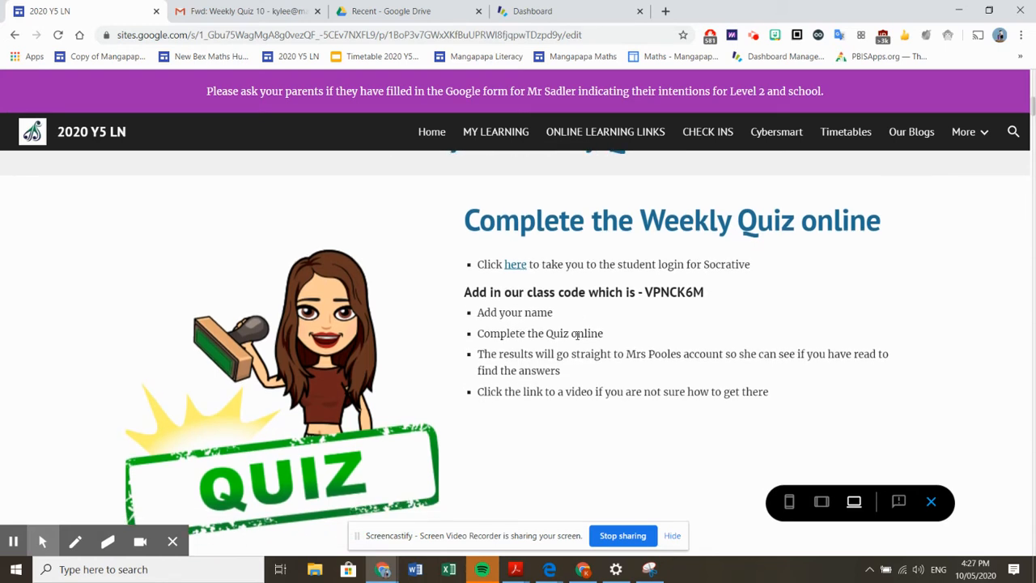
{"action": "left_click", "coordinate": [515, 264]}
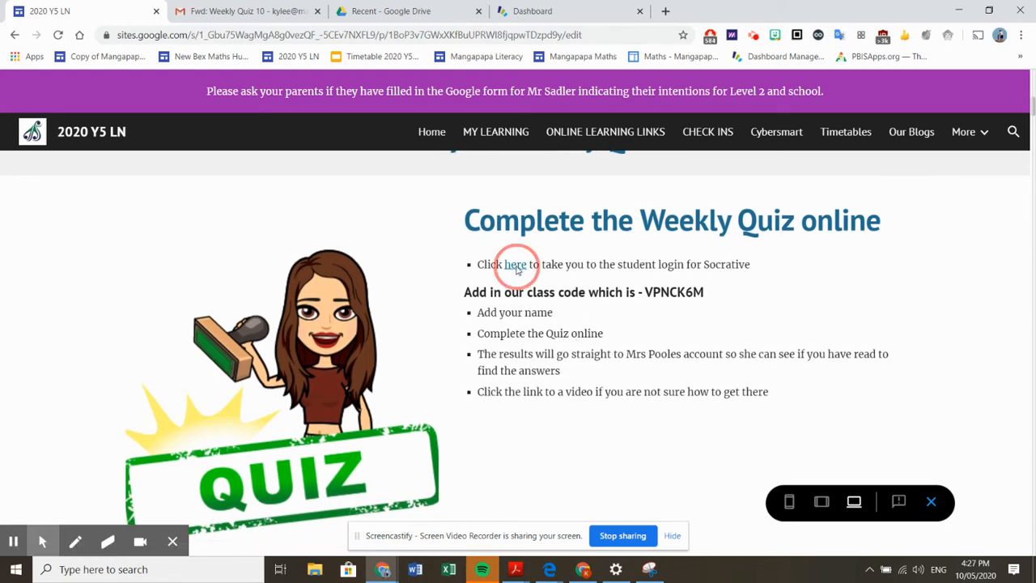
{"action": "left_click", "coordinate": [516, 264]}
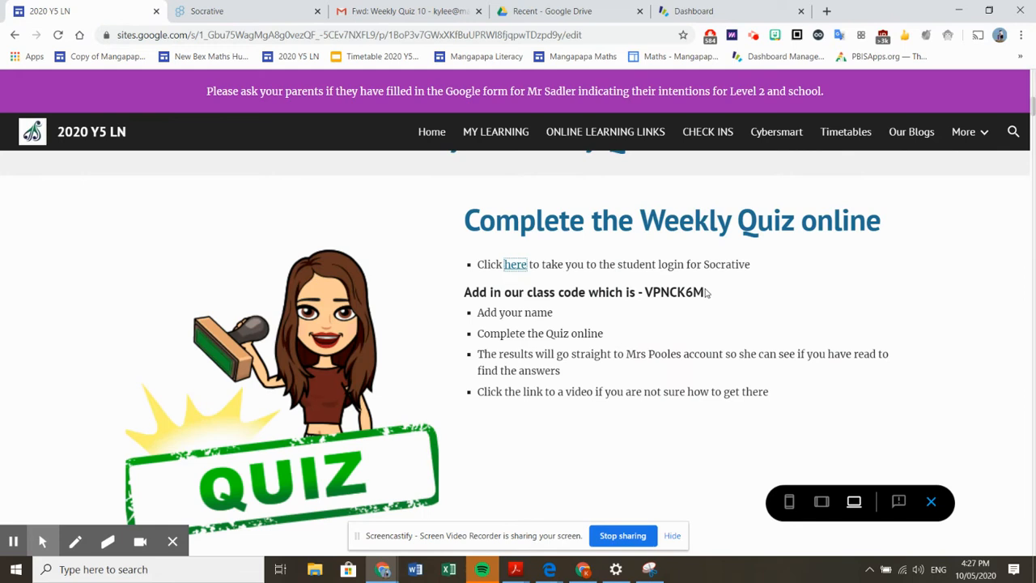
{"action": "left_click", "coordinate": [702, 295]}
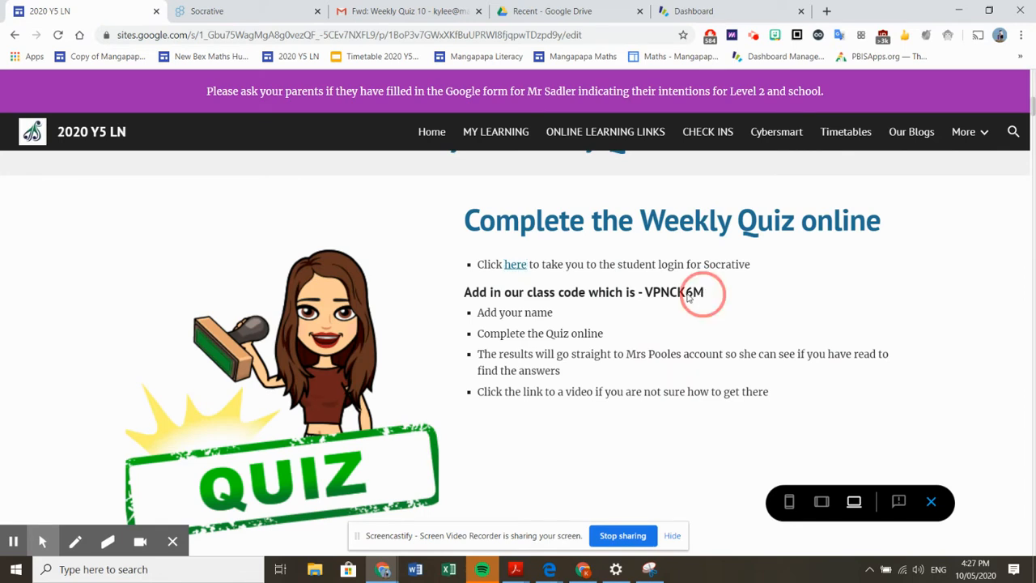
{"action": "double_click", "coordinate": [672, 292]}
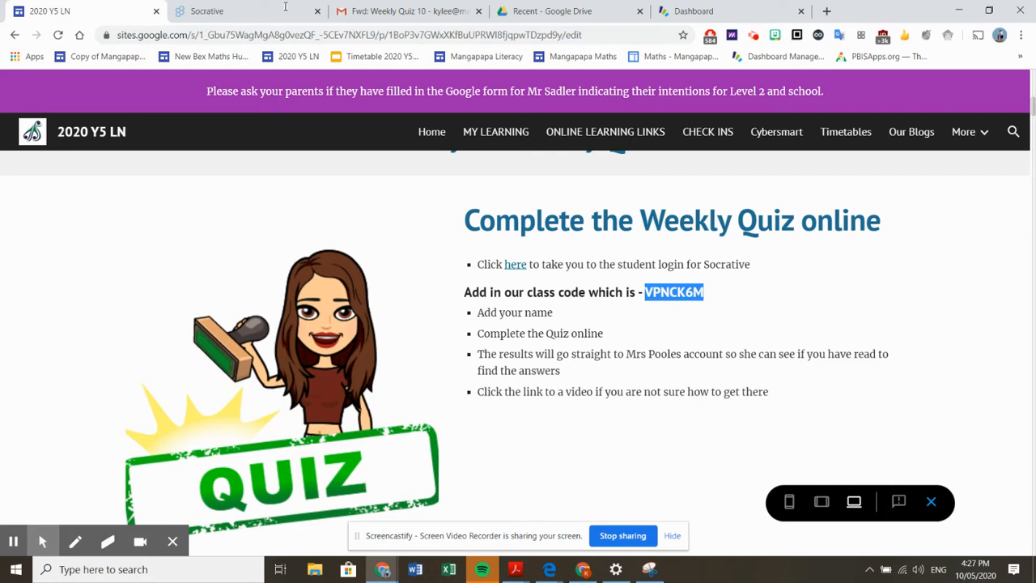
{"action": "left_click", "coordinate": [516, 264]}
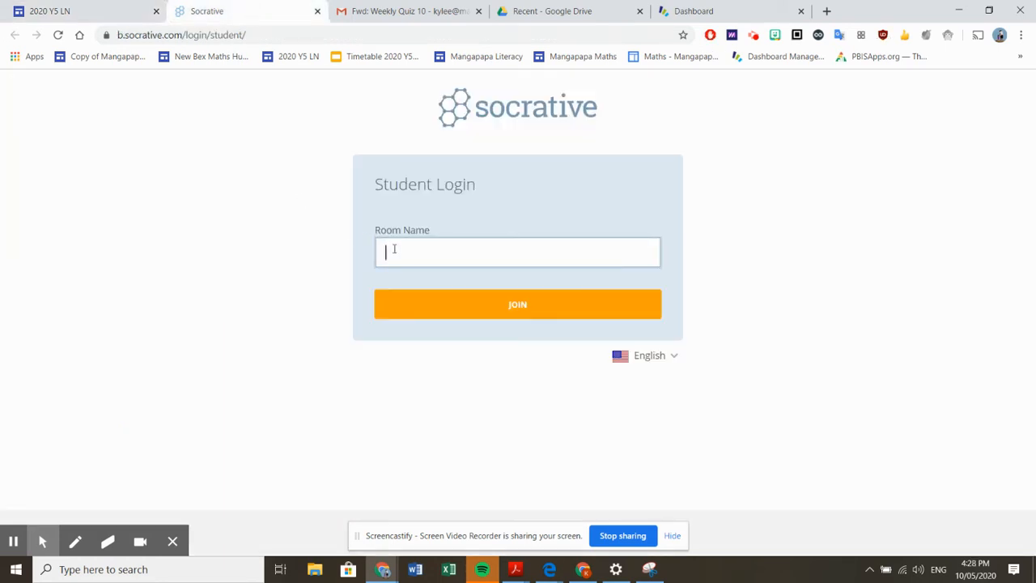
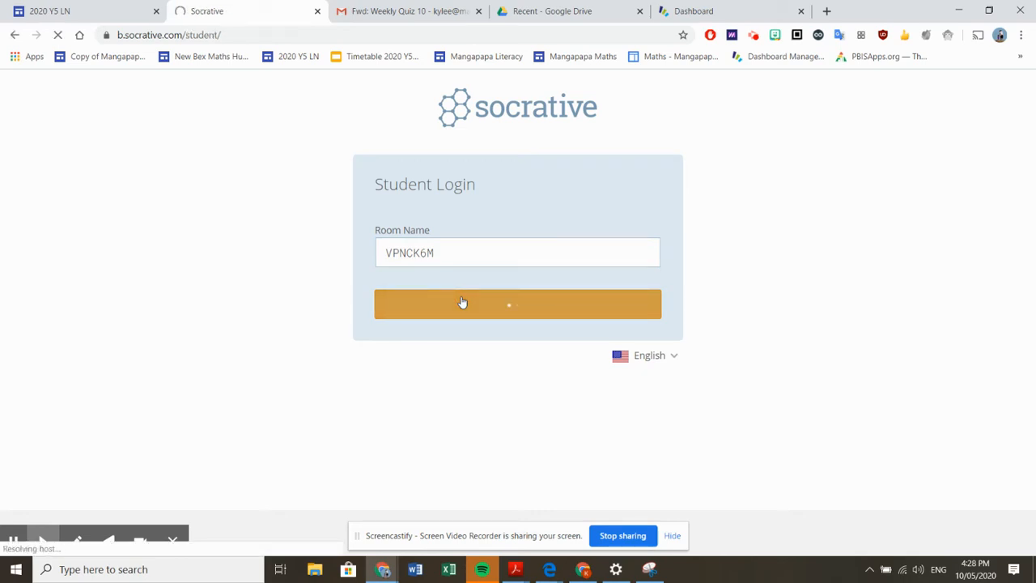
{"action": "left_click", "coordinate": [463, 303]}
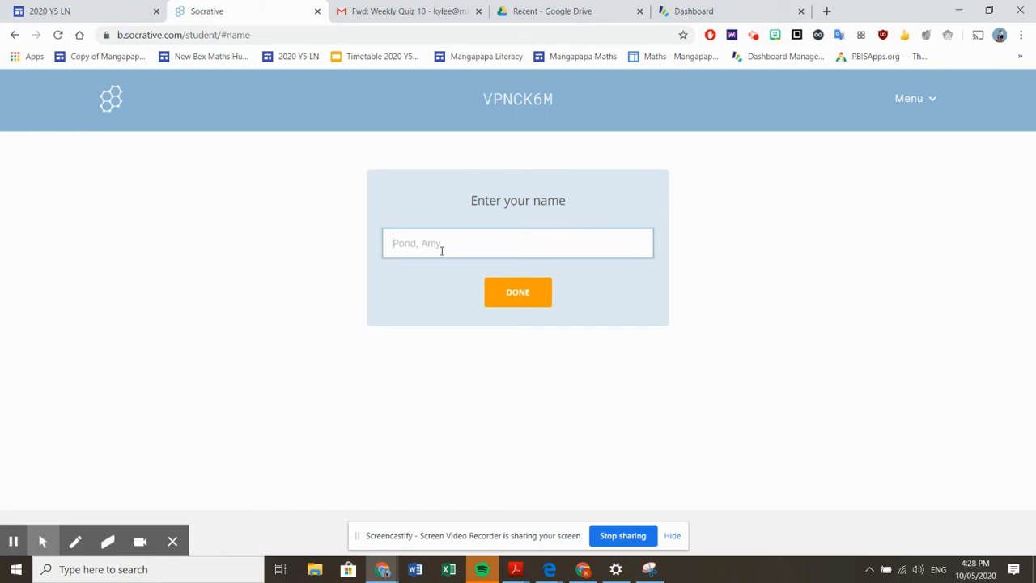
Step: Enter the student name 'Mrs Poole' and submit it to enter the quiz
{"action": "type", "text": "Mrs"}
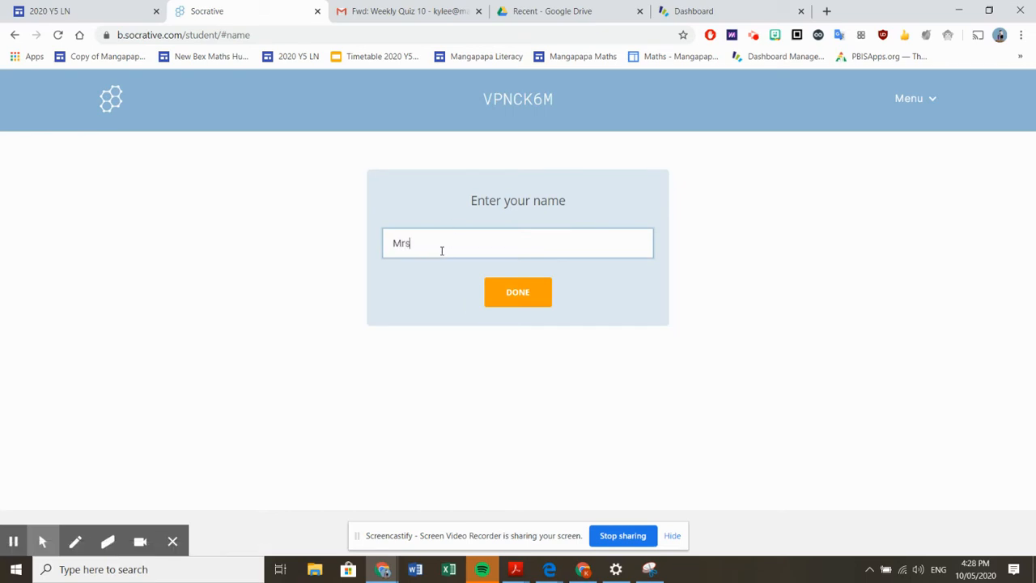
{"action": "type", "text": "Pool"}
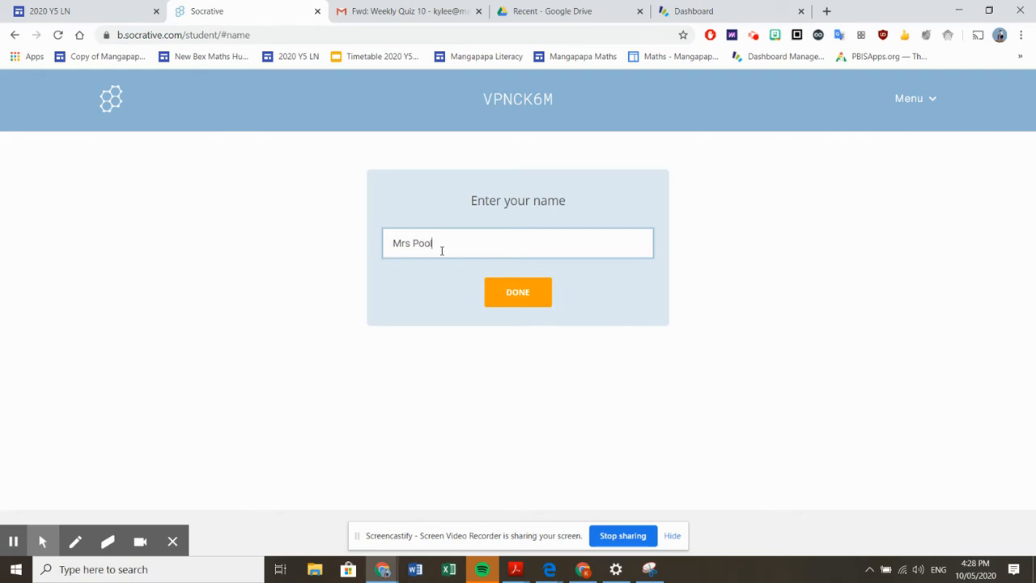
{"action": "left_click", "coordinate": [517, 292]}
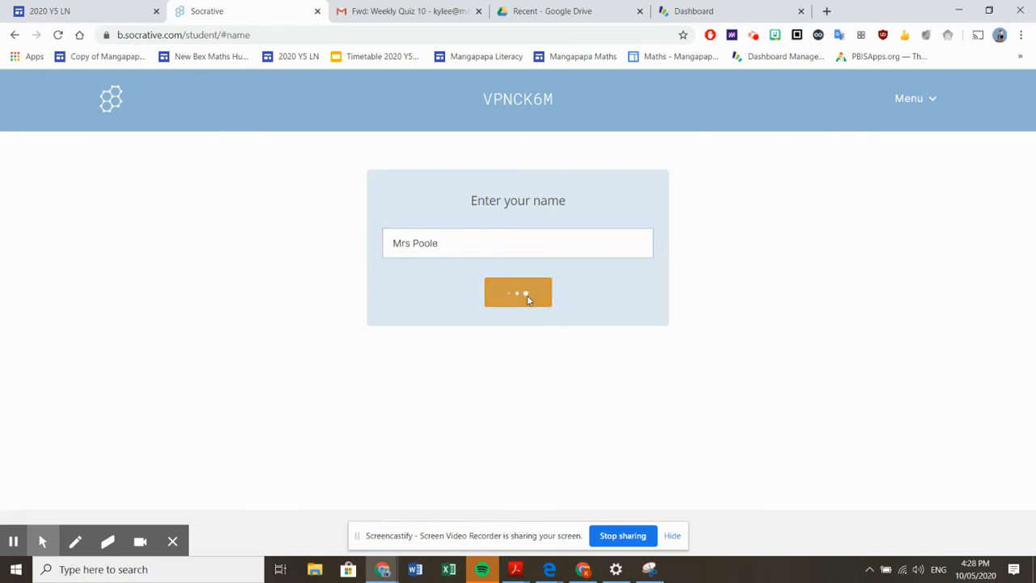
Step: Start the quiz and set up a fresh browser tab for searching answers
{"action": "left_click", "coordinate": [518, 292]}
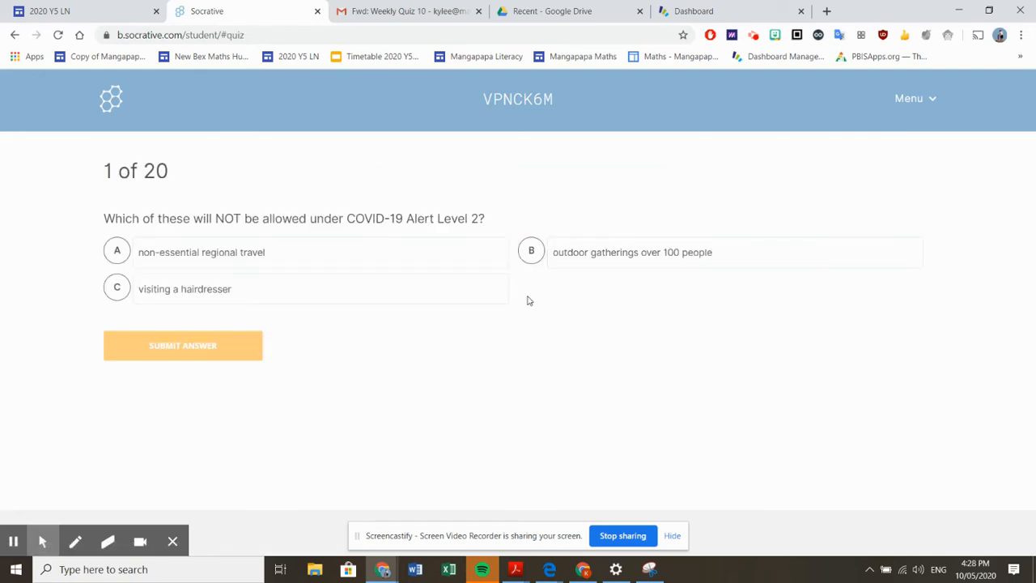
{"action": "mouse_move", "coordinate": [345, 333]}
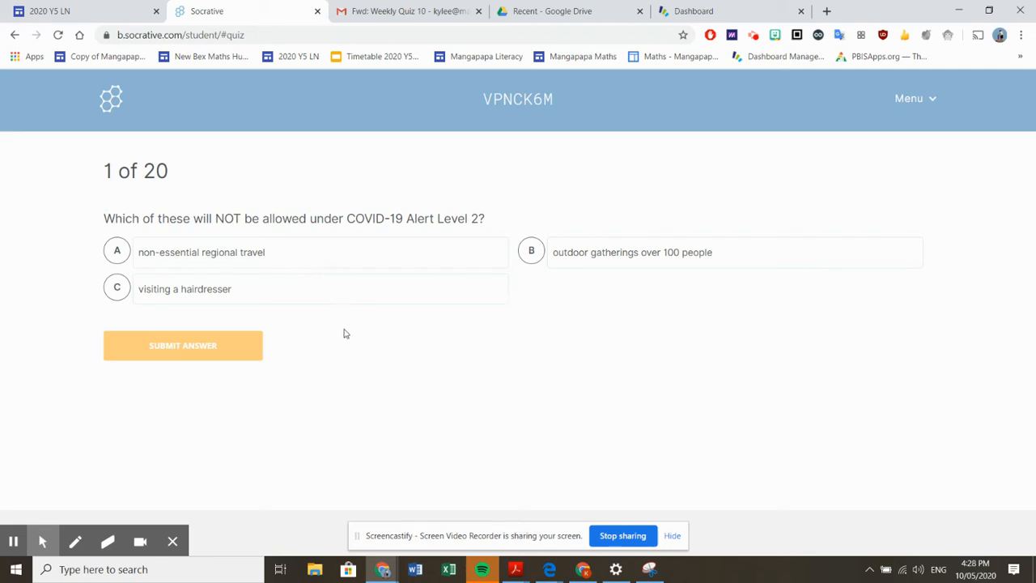
{"action": "mouse_move", "coordinate": [308, 329]}
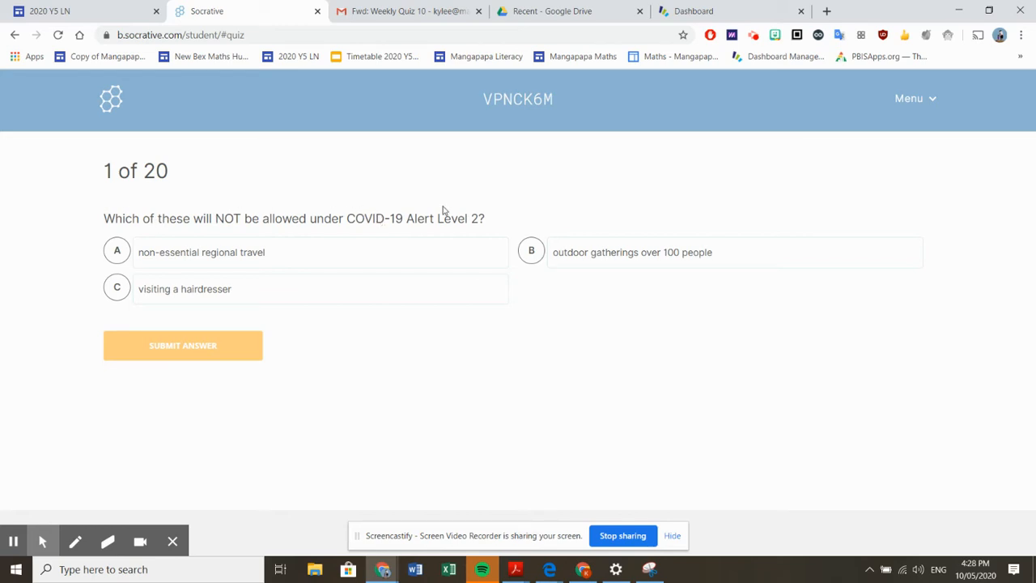
{"action": "mouse_move", "coordinate": [505, 209]}
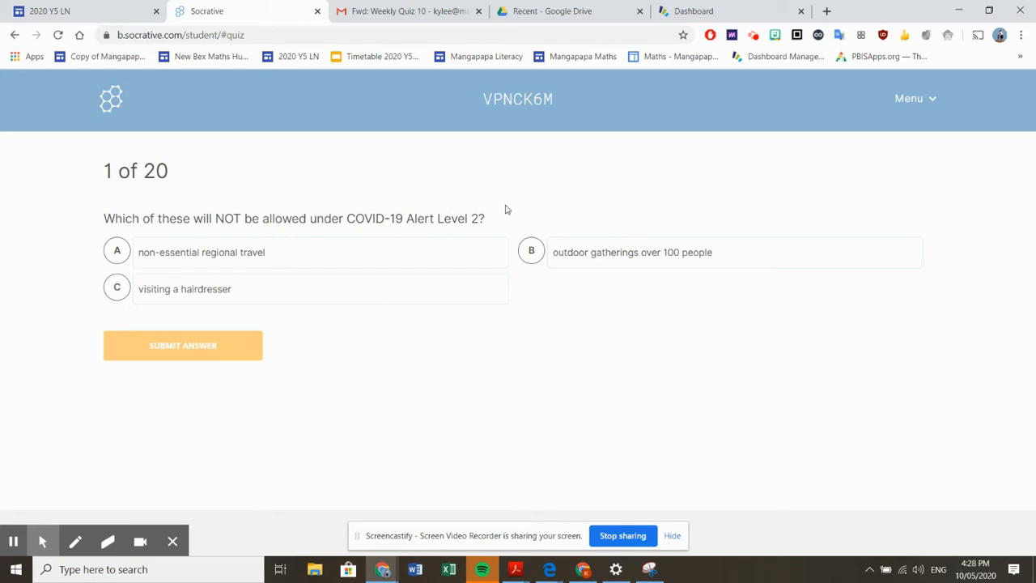
{"action": "left_click", "coordinate": [820, 10]}
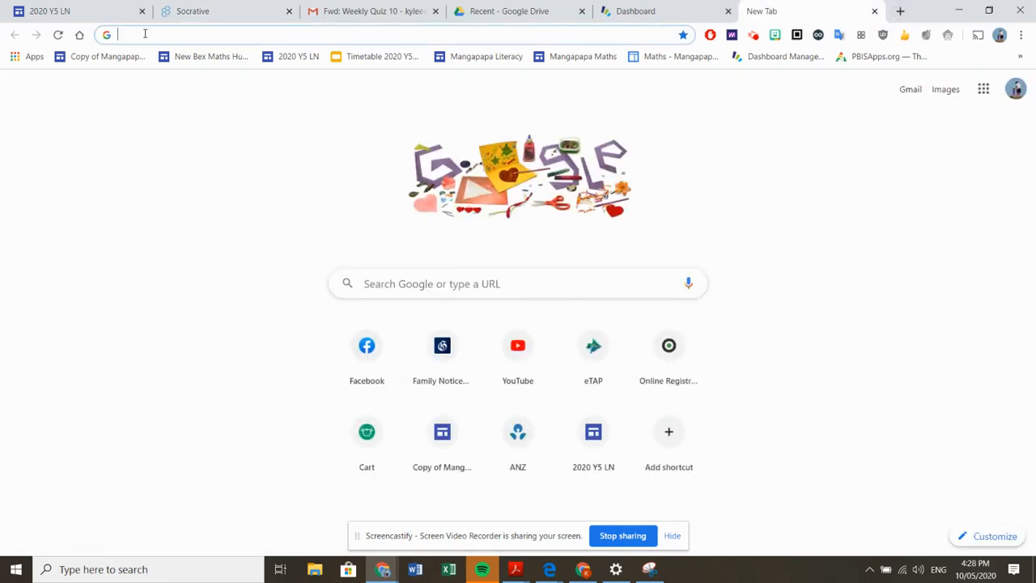
{"action": "left_click", "coordinate": [192, 12]}
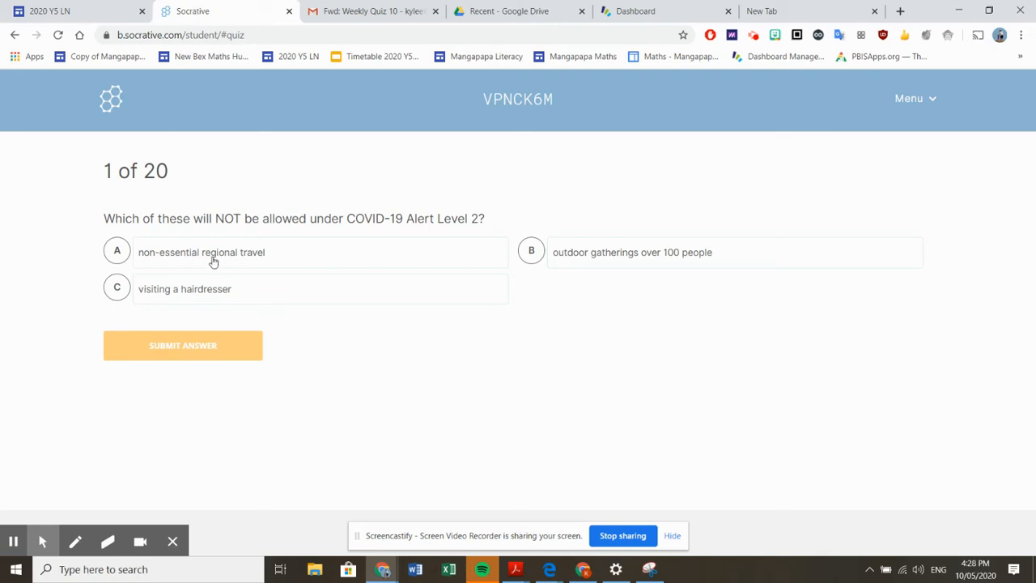
{"action": "mouse_move", "coordinate": [558, 252]}
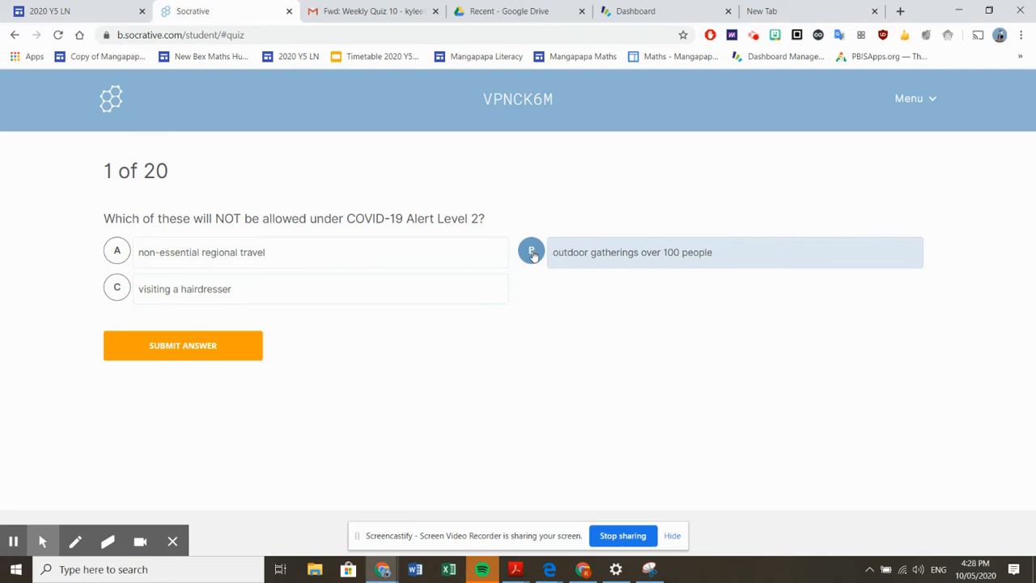
Step: Answer question 1 with 'outdoor gatherings over 100 people' and move to question 2
{"action": "left_click", "coordinate": [182, 346]}
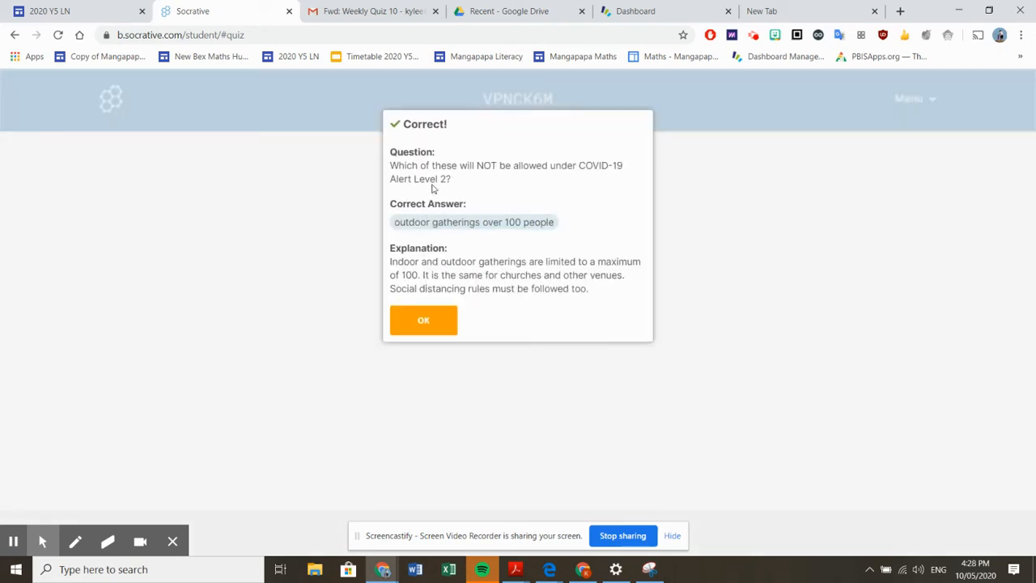
{"action": "mouse_move", "coordinate": [428, 182]}
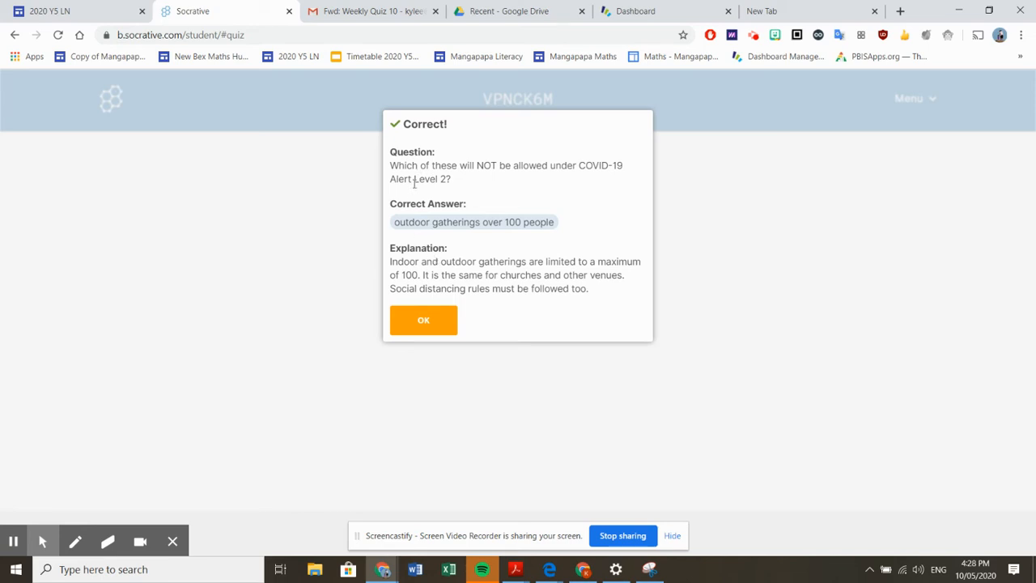
{"action": "mouse_move", "coordinate": [431, 325]}
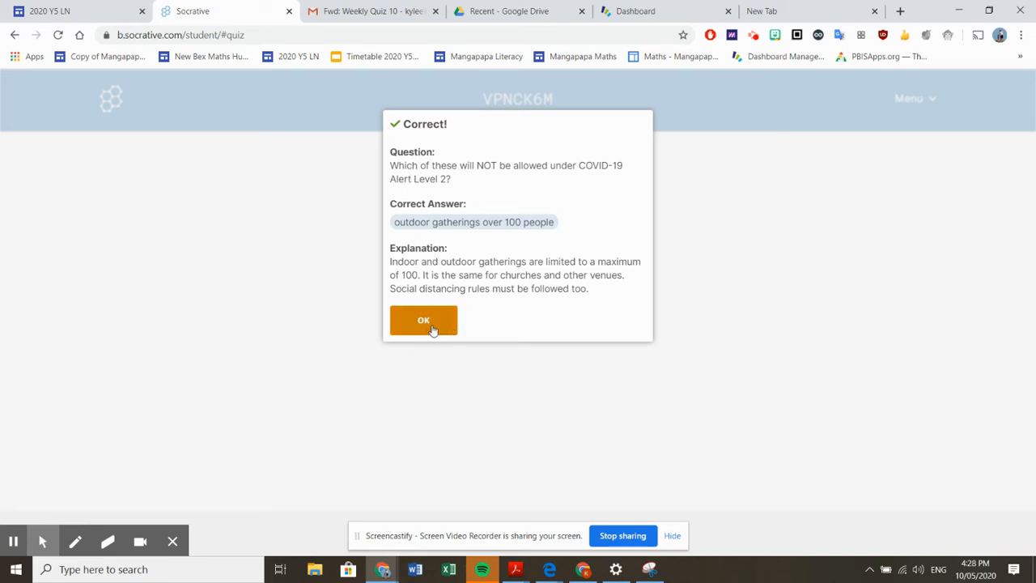
{"action": "left_click", "coordinate": [423, 321]}
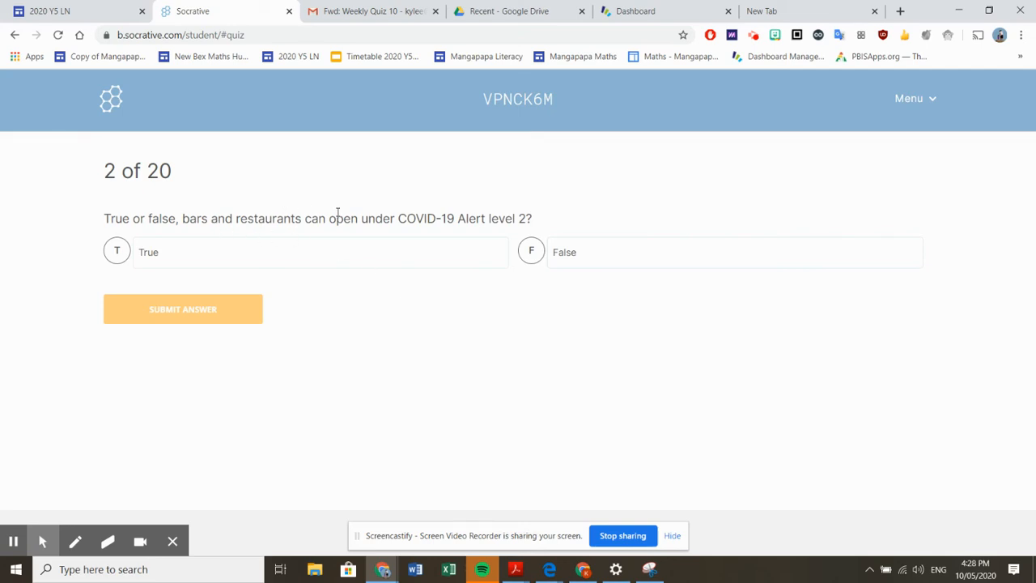
{"action": "mouse_move", "coordinate": [536, 227]}
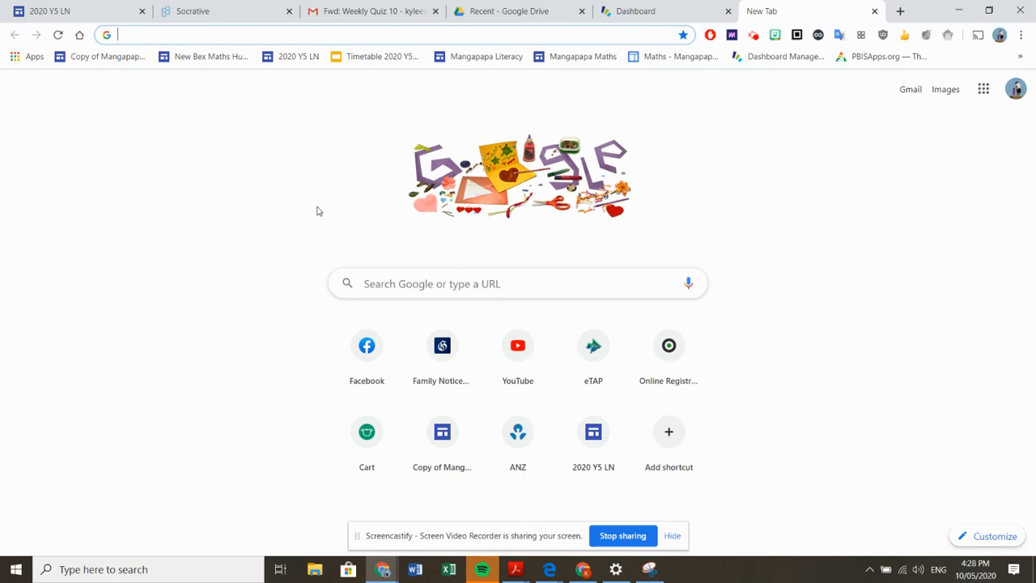
Step: Search Google for bars and restaurants under alert level 2, then return to the quiz
{"action": "type", "text": "bars and resturants"}
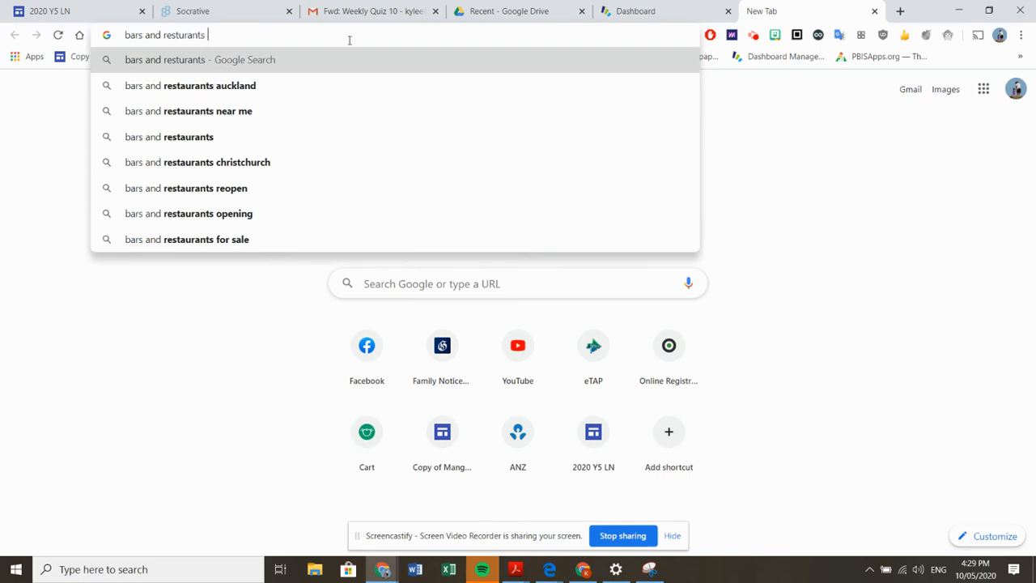
{"action": "type", "text": "alert l"}
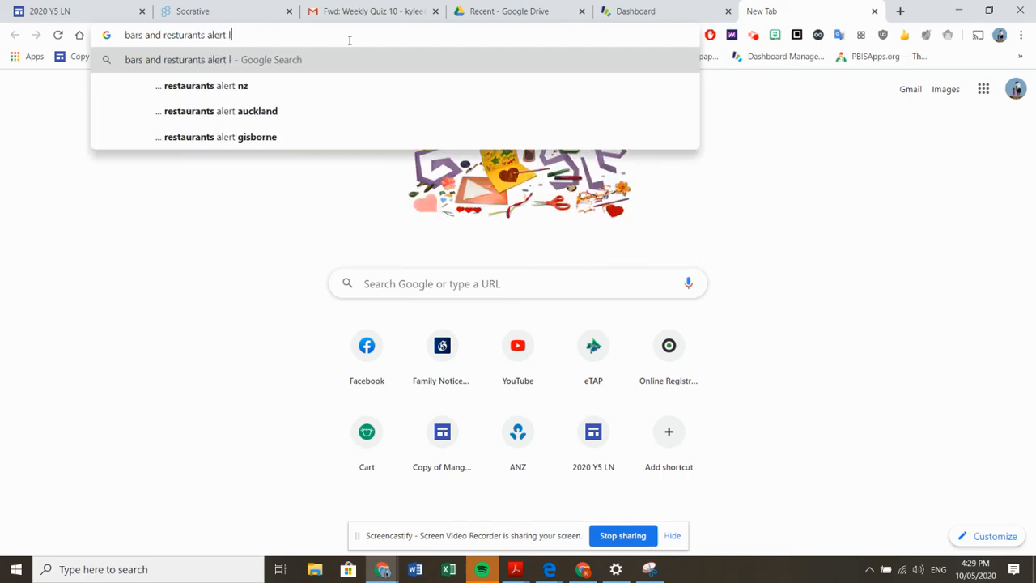
{"action": "type", "text": "level 2"}
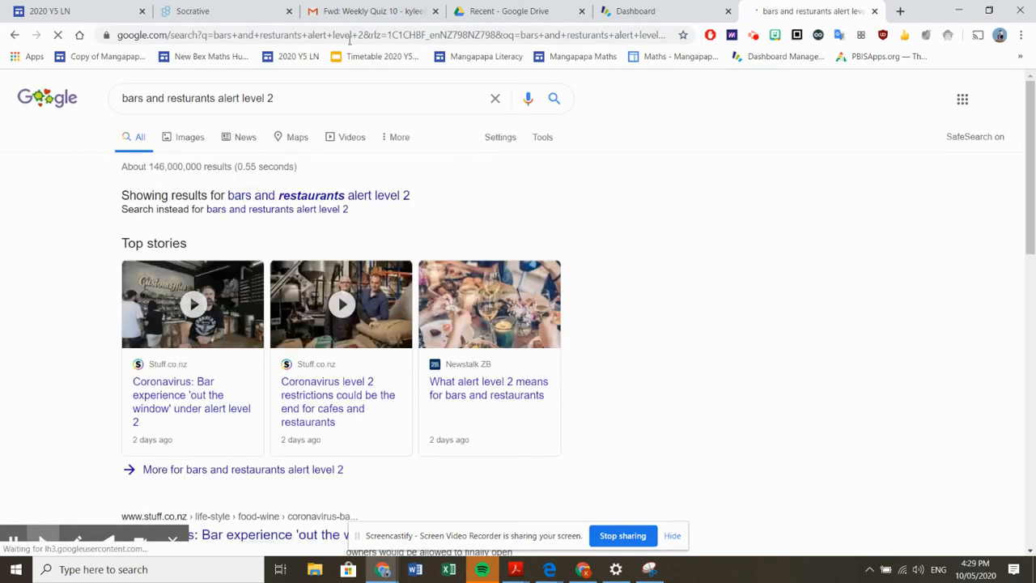
{"action": "scroll", "scroll_direction": "down", "scroll_amount": 3}
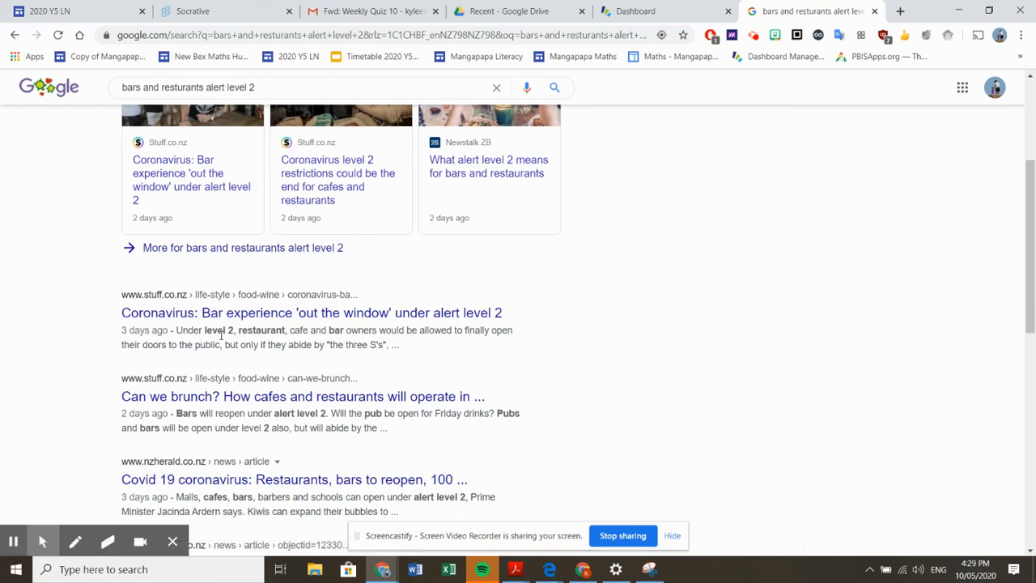
{"action": "mouse_move", "coordinate": [344, 333]}
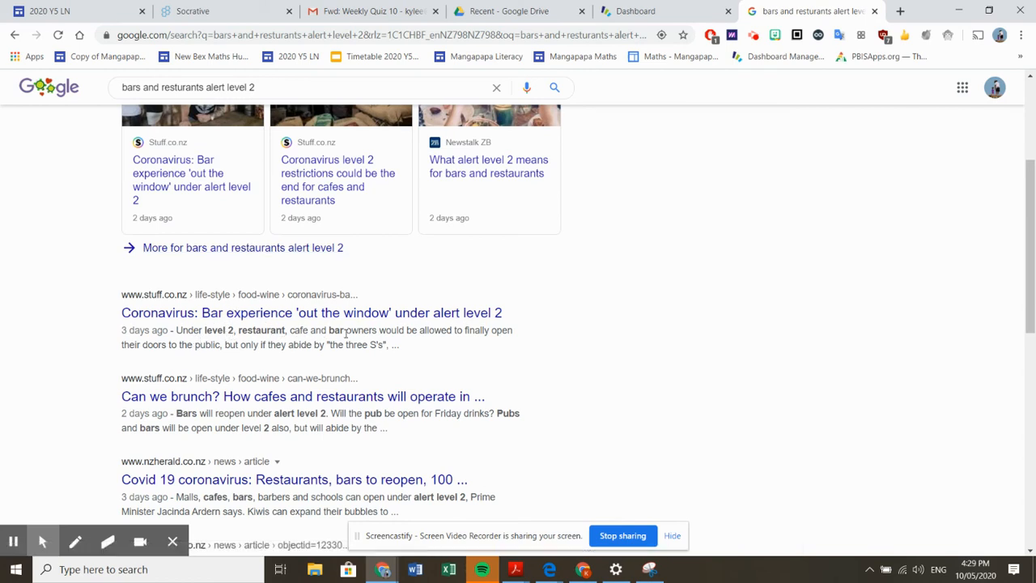
{"action": "mouse_move", "coordinate": [475, 335]}
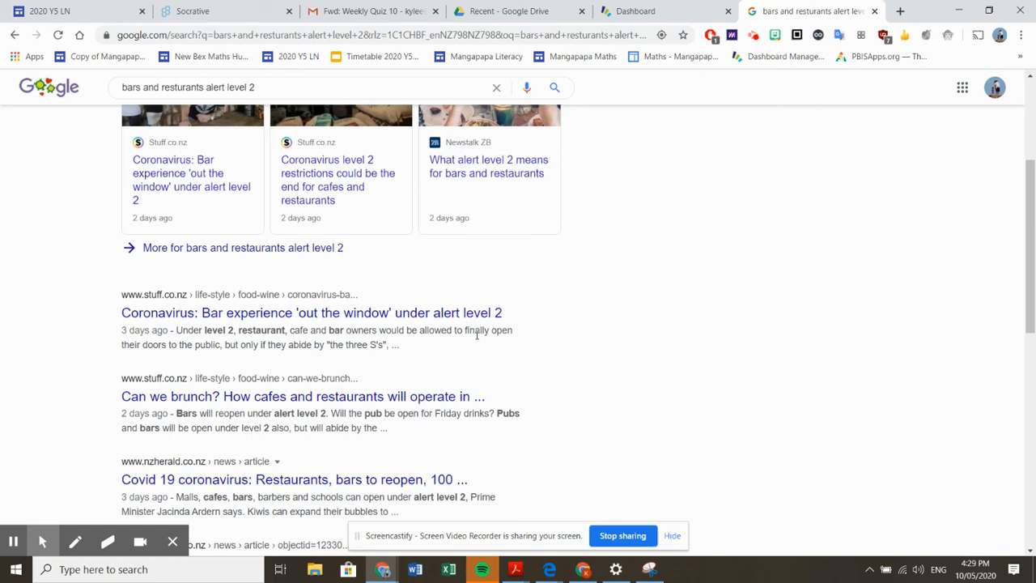
{"action": "mouse_move", "coordinate": [246, 18]}
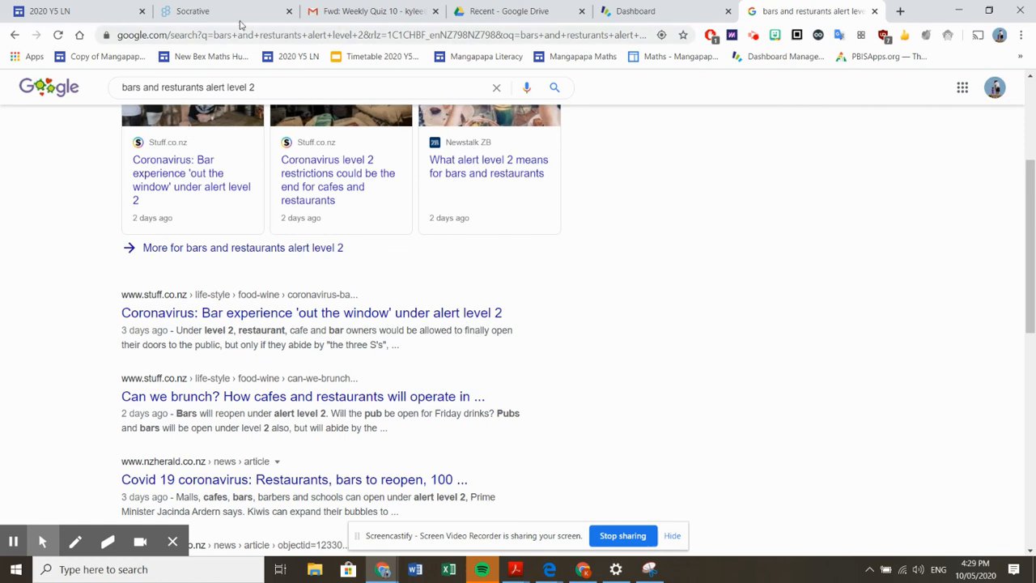
{"action": "left_click", "coordinate": [204, 12]}
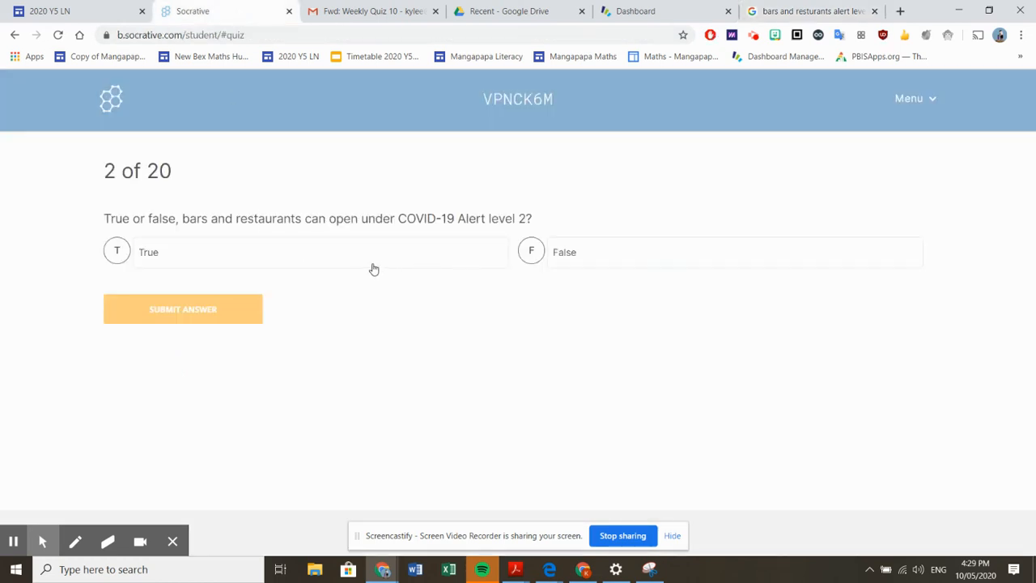
Step: Answer question 2 as True, reach question 3, and return to the search results
{"action": "left_click", "coordinate": [183, 309]}
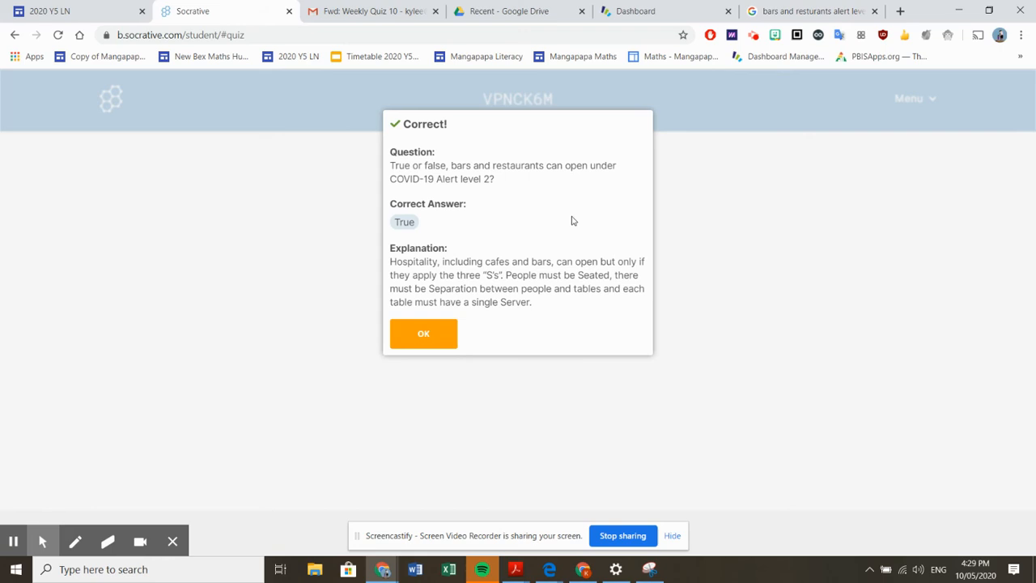
{"action": "left_click", "coordinate": [422, 333]}
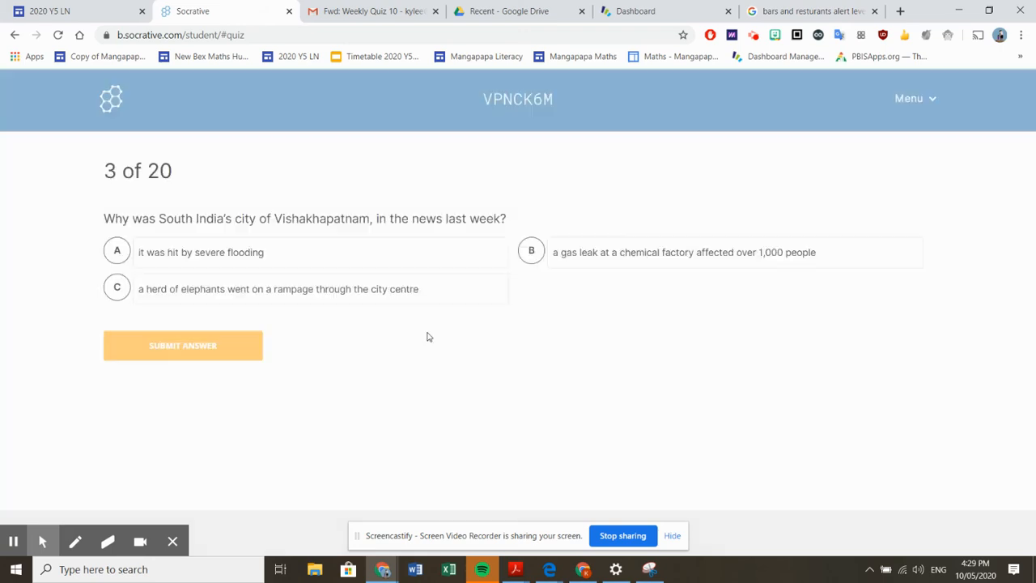
{"action": "mouse_move", "coordinate": [294, 235]}
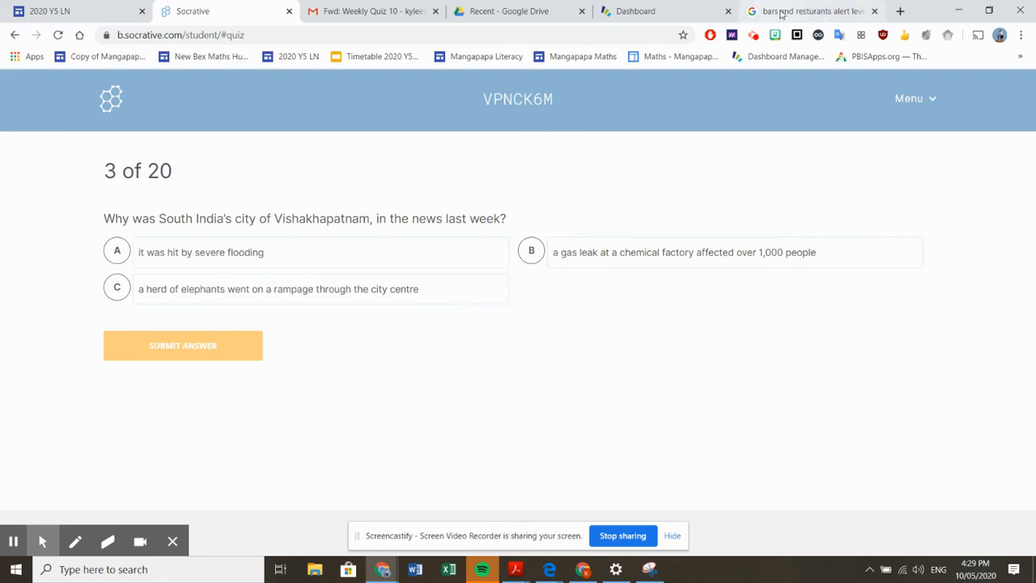
{"action": "left_click", "coordinate": [809, 11]}
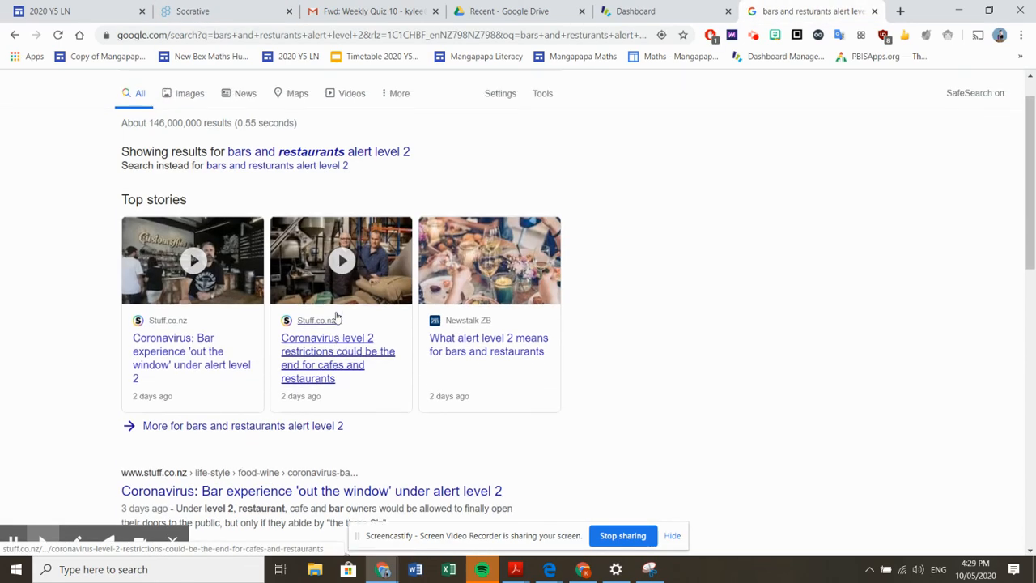
{"action": "scroll", "scroll_direction": "down", "scroll_amount": 3}
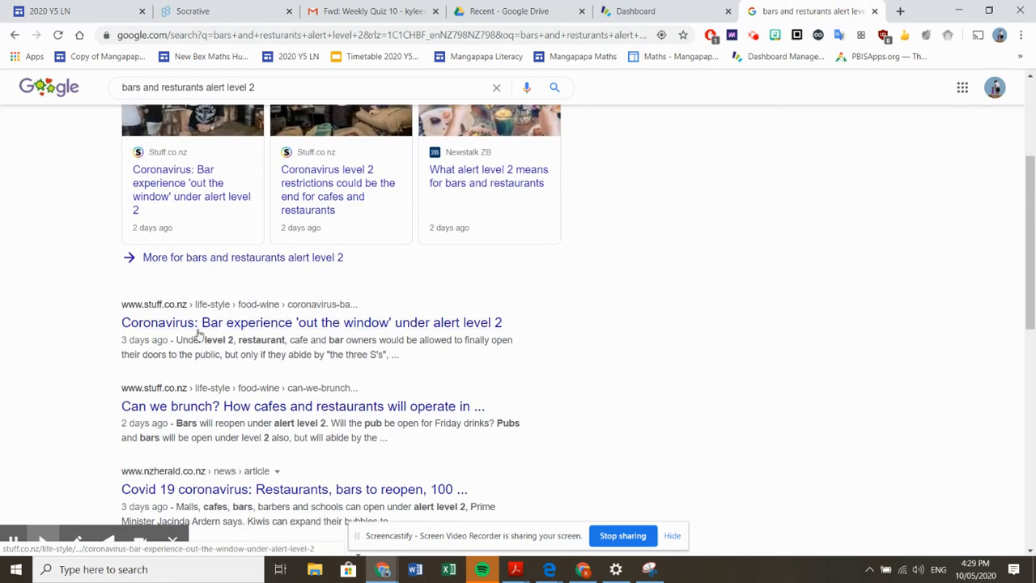
{"action": "mouse_move", "coordinate": [246, 411]}
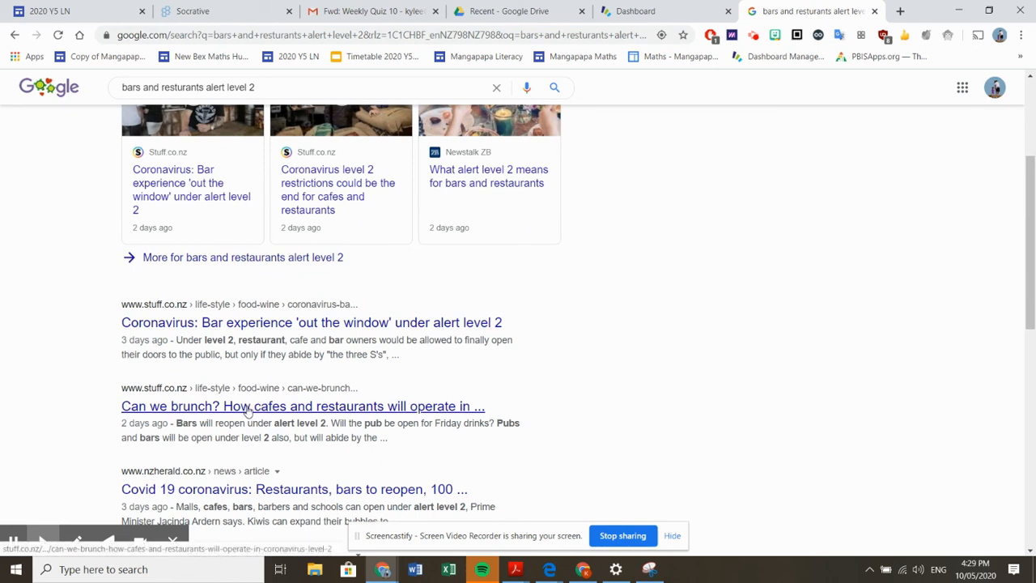
{"action": "mouse_move", "coordinate": [250, 412]}
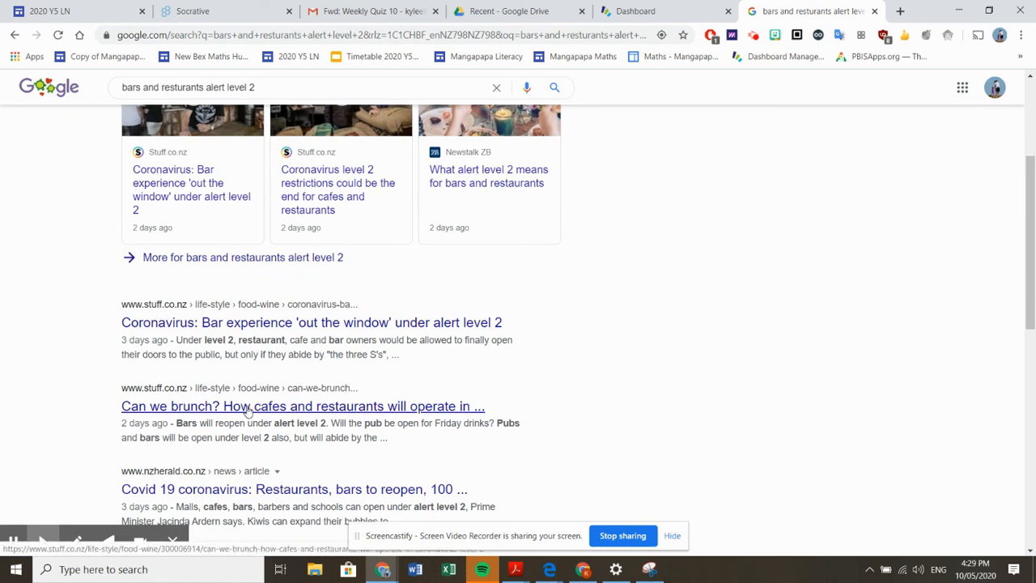